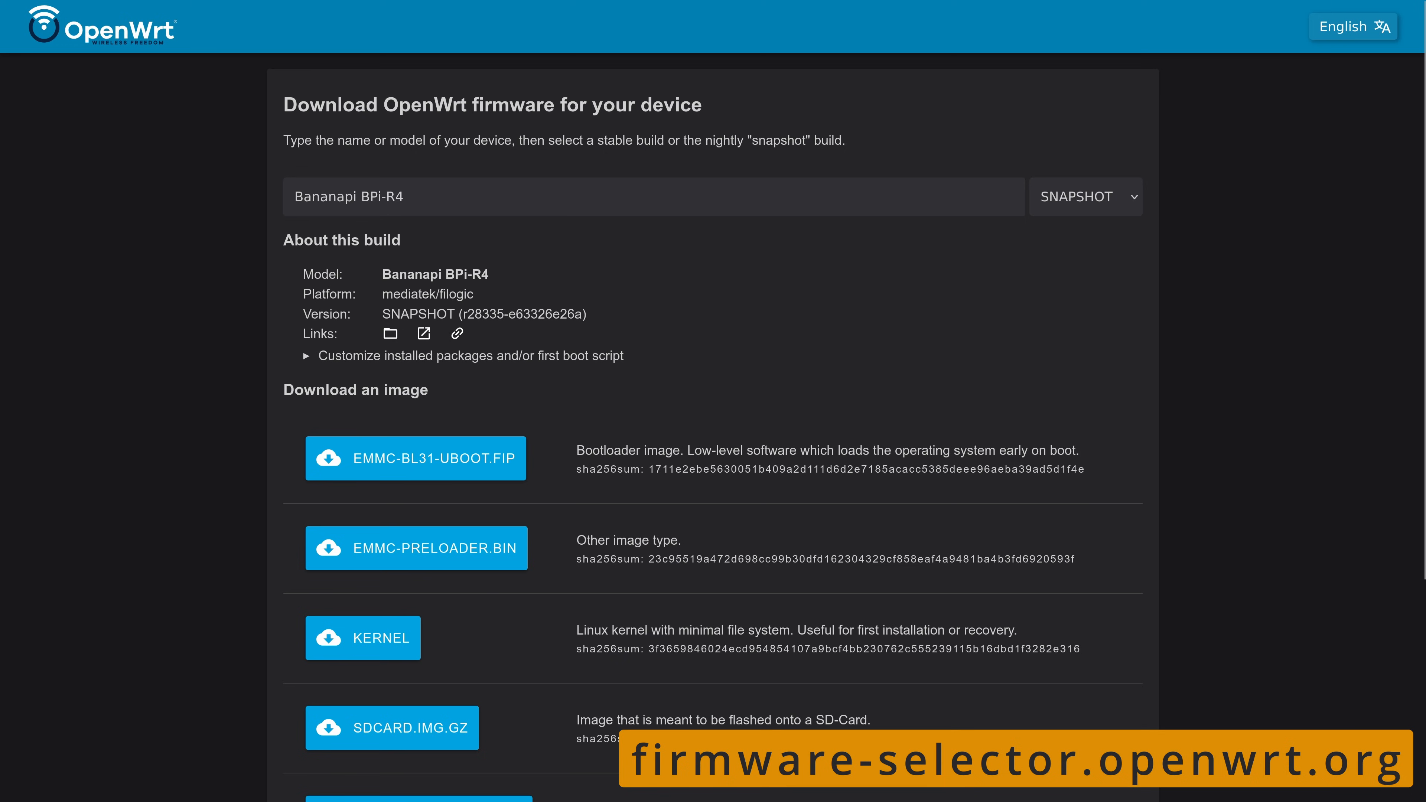
Step: Download the Bananapi BPi-R4 SDCARD.IMG.GZ snapshot image and save it to the local folder
{"action": "left_click", "coordinate": [392, 728]}
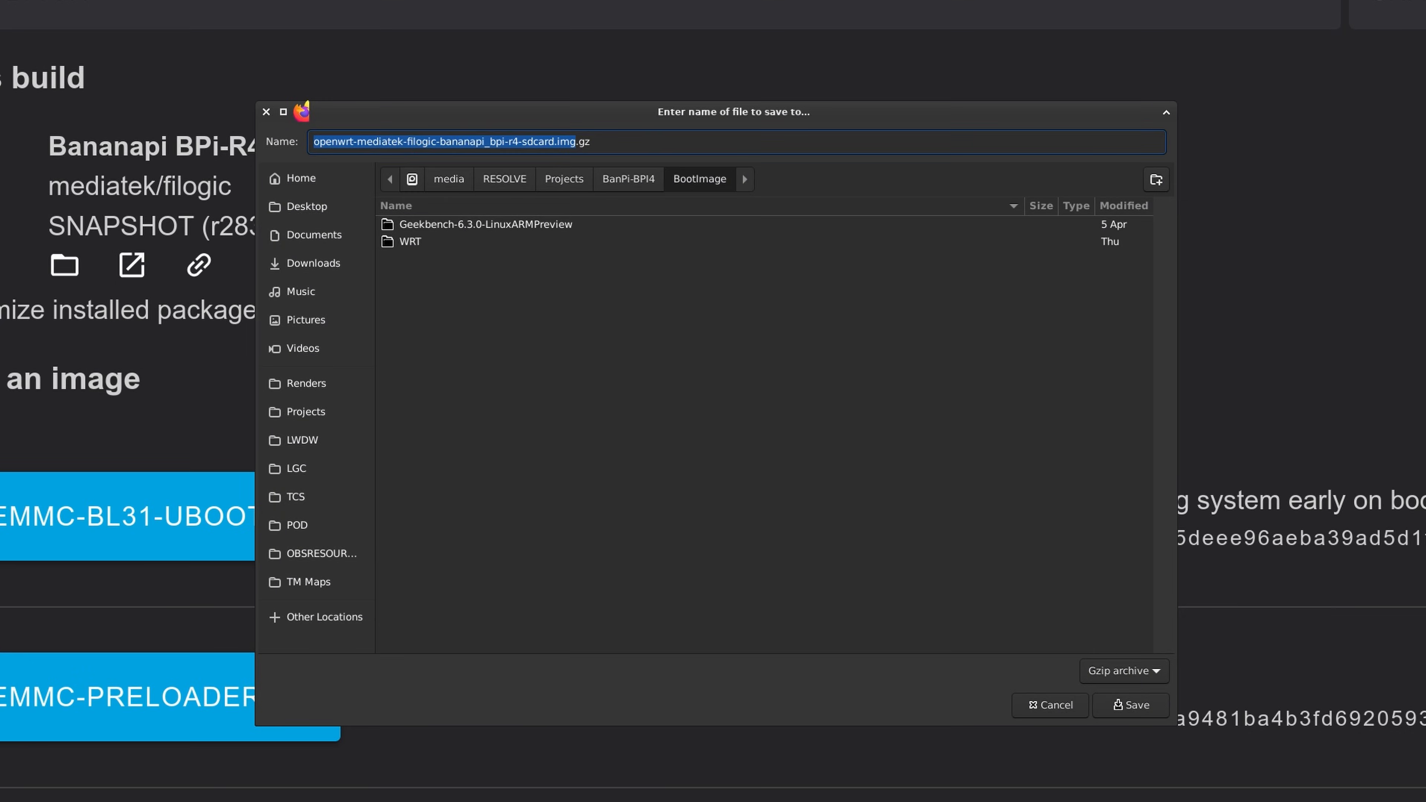
{"action": "left_click", "coordinate": [1130, 705]}
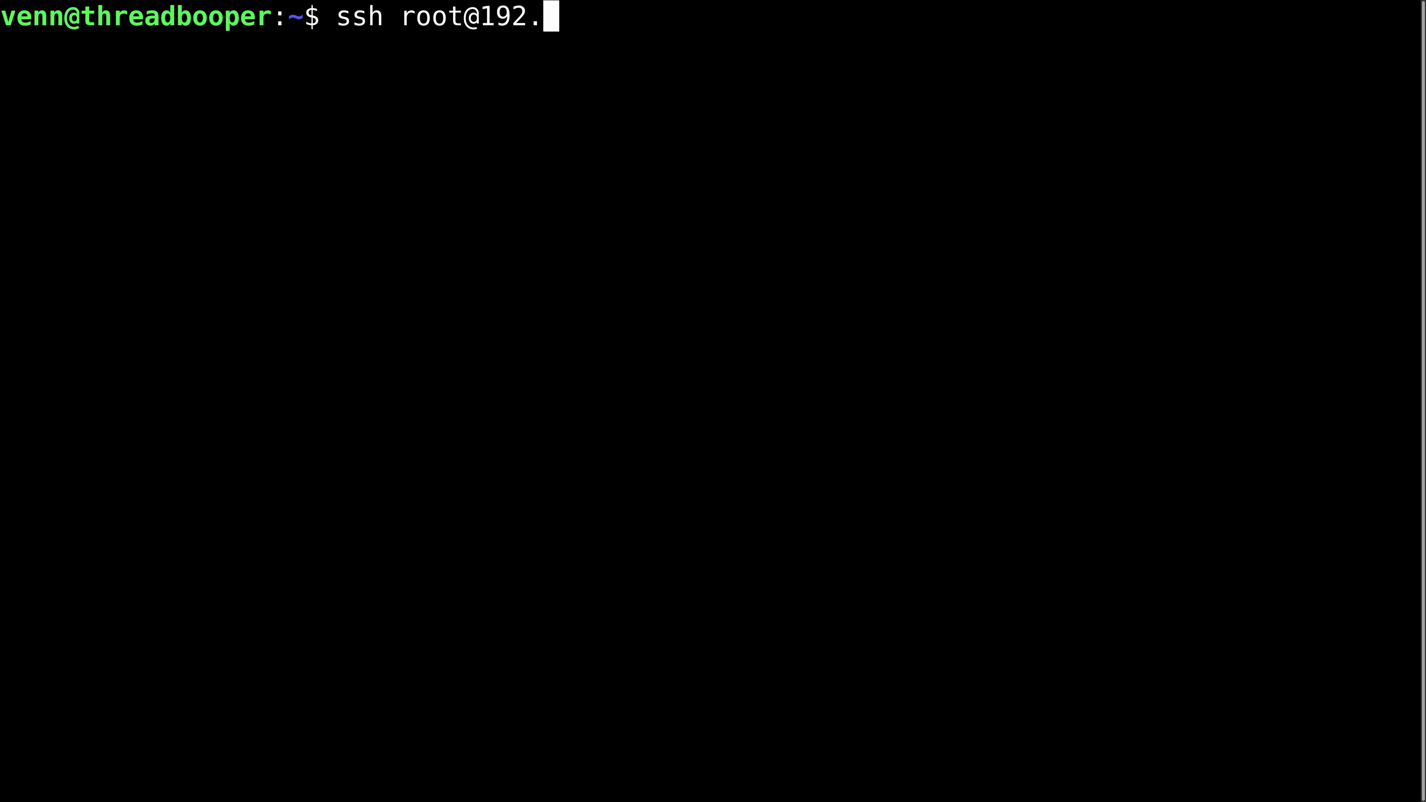
Step: Connect to the router over SSH as root at 192.168.1.1
{"action": "type", "text": "168.1.1"}
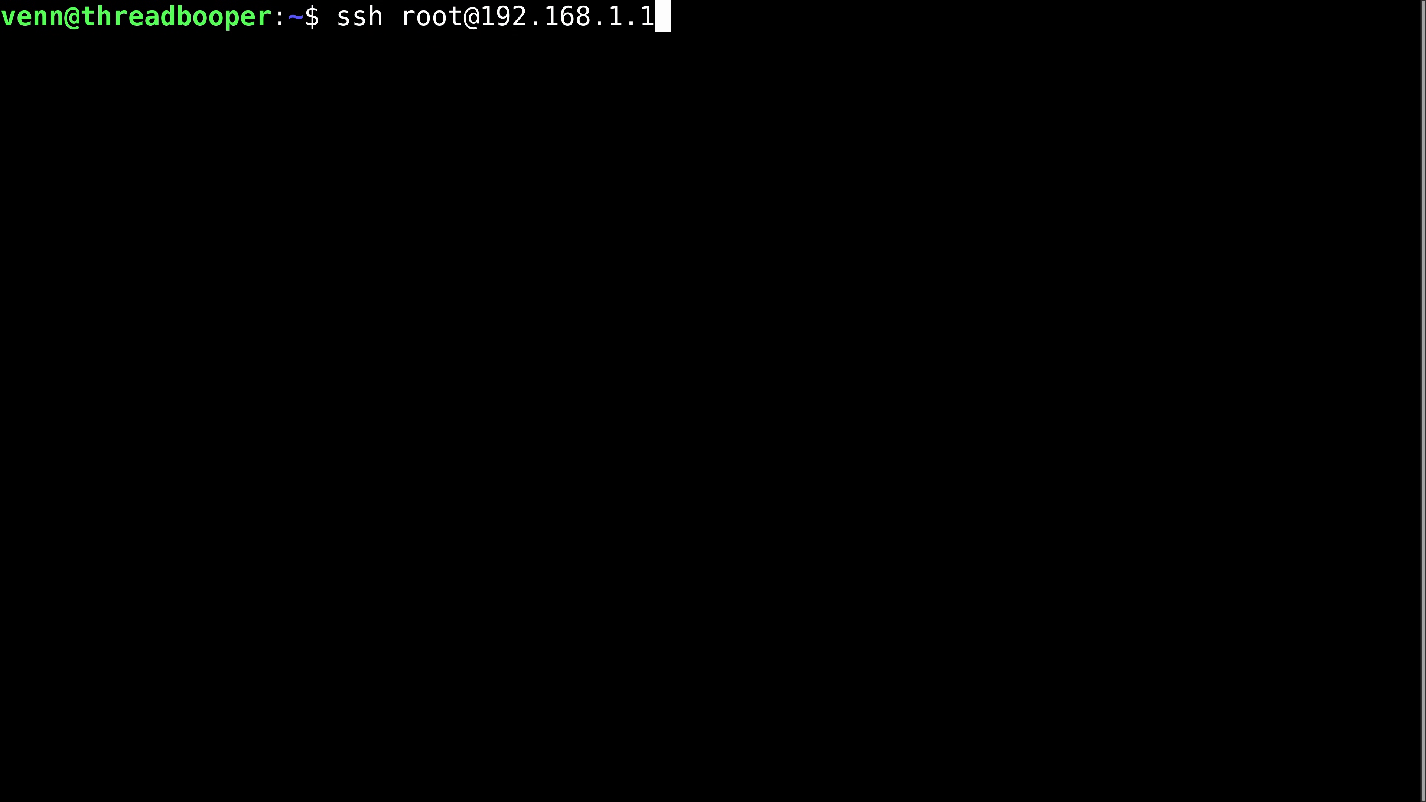
{"action": "key", "text": "Return"}
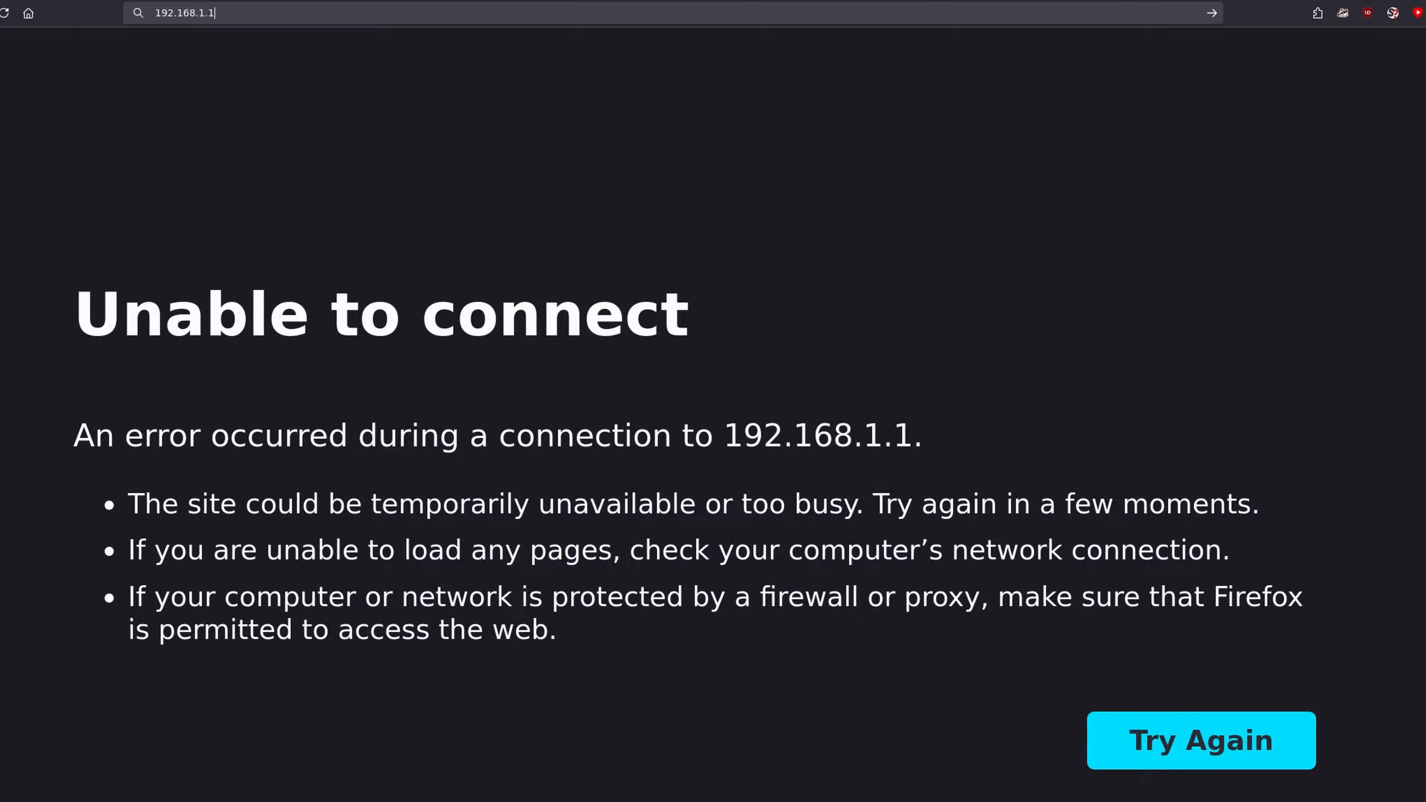
Step: Retry loading the router's LuCI page until it shows the no-password warning
{"action": "left_click", "coordinate": [1200, 739]}
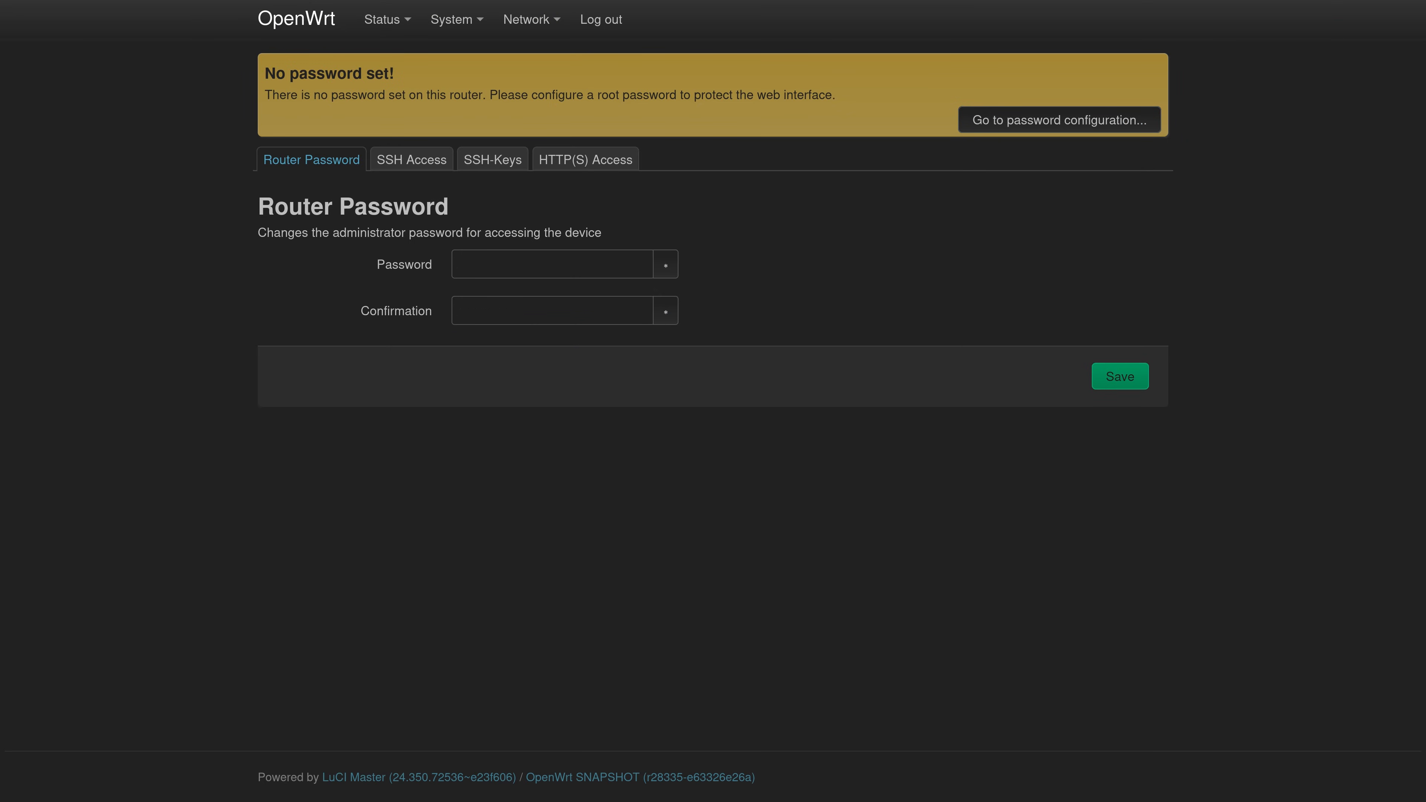
{"action": "left_click", "coordinate": [349, 18]}
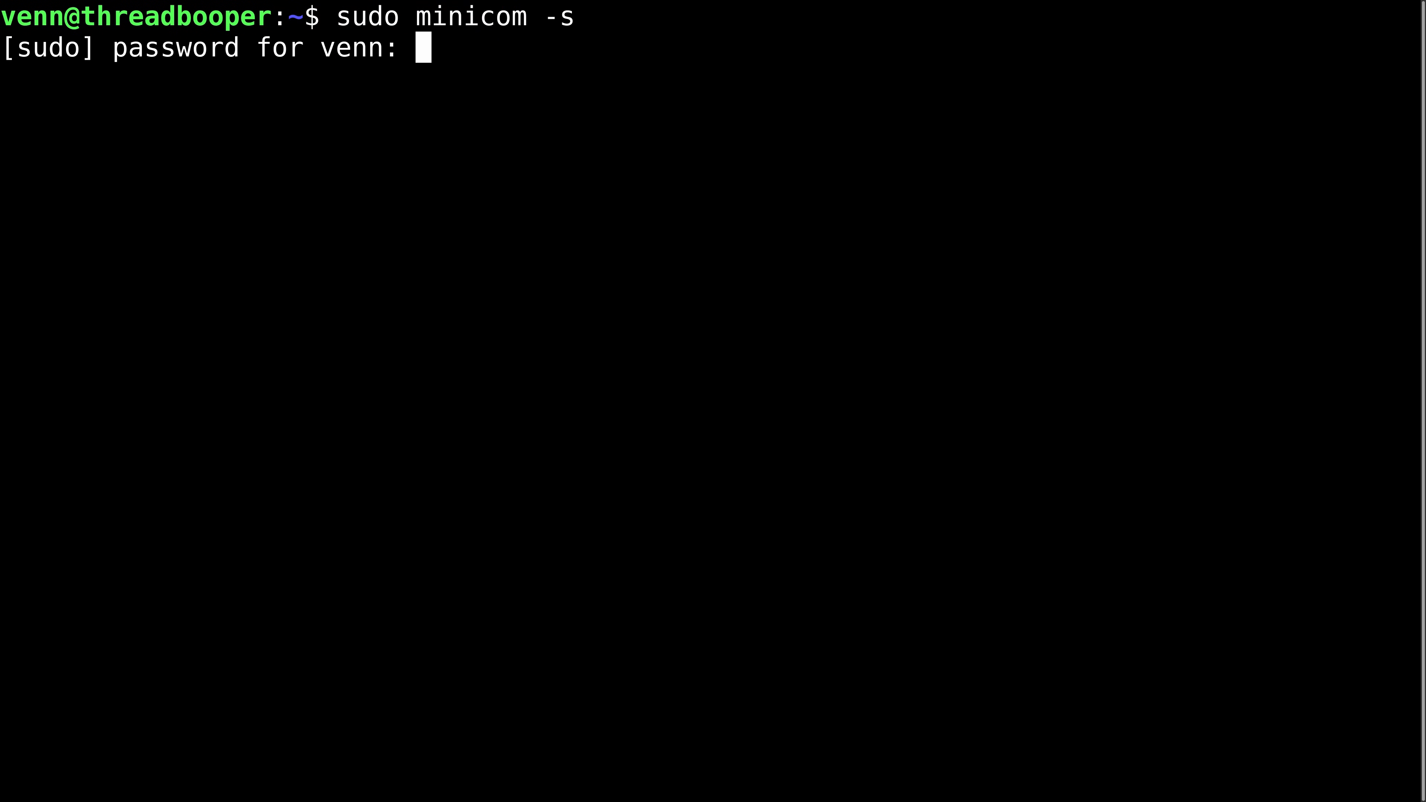
Step: Submit the sudo password to start minicom serial console setup
{"action": "key", "text": "Return"}
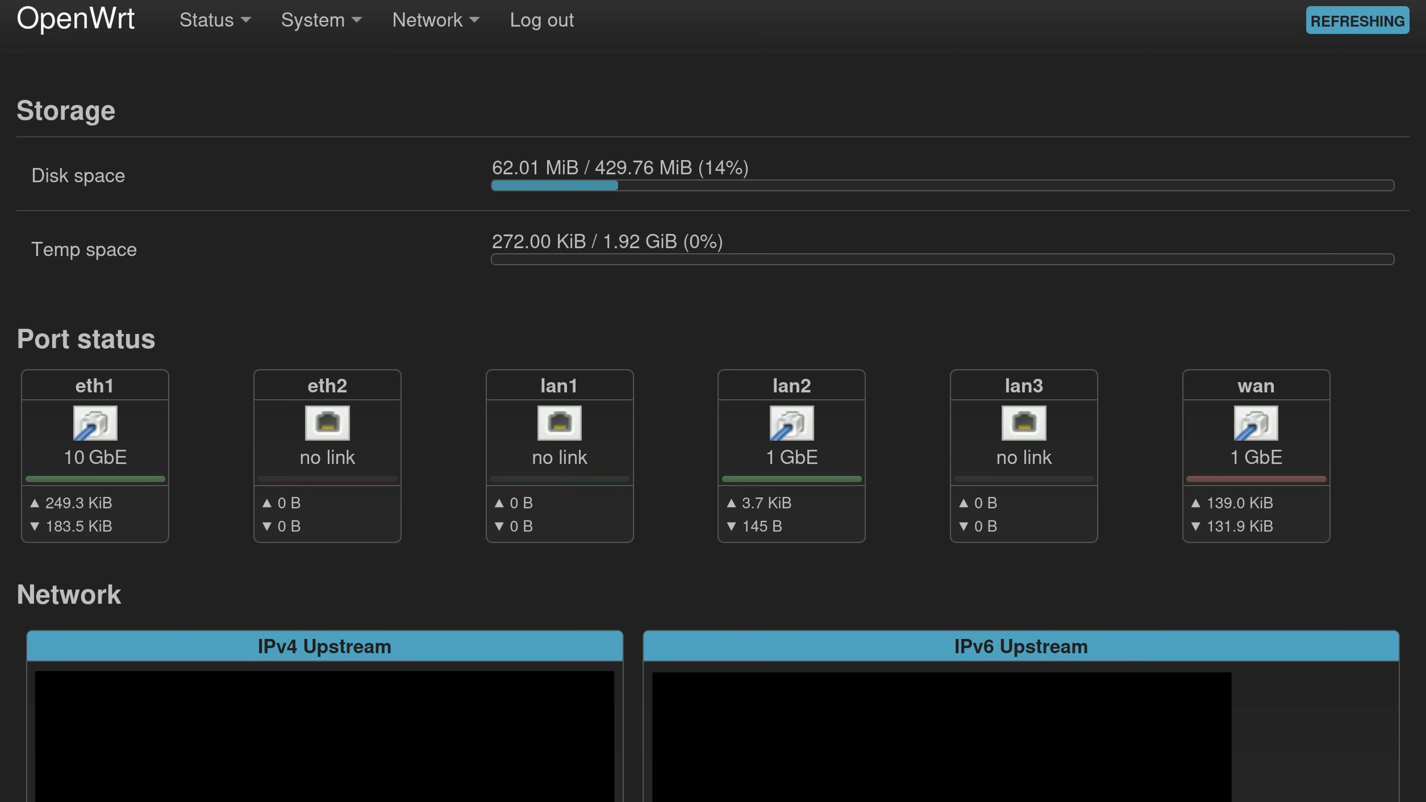
Step: Apply the mount point attaching the 232.89 GiB NVMe ext4 partition at /overlay
{"action": "left_click", "coordinate": [313, 20]}
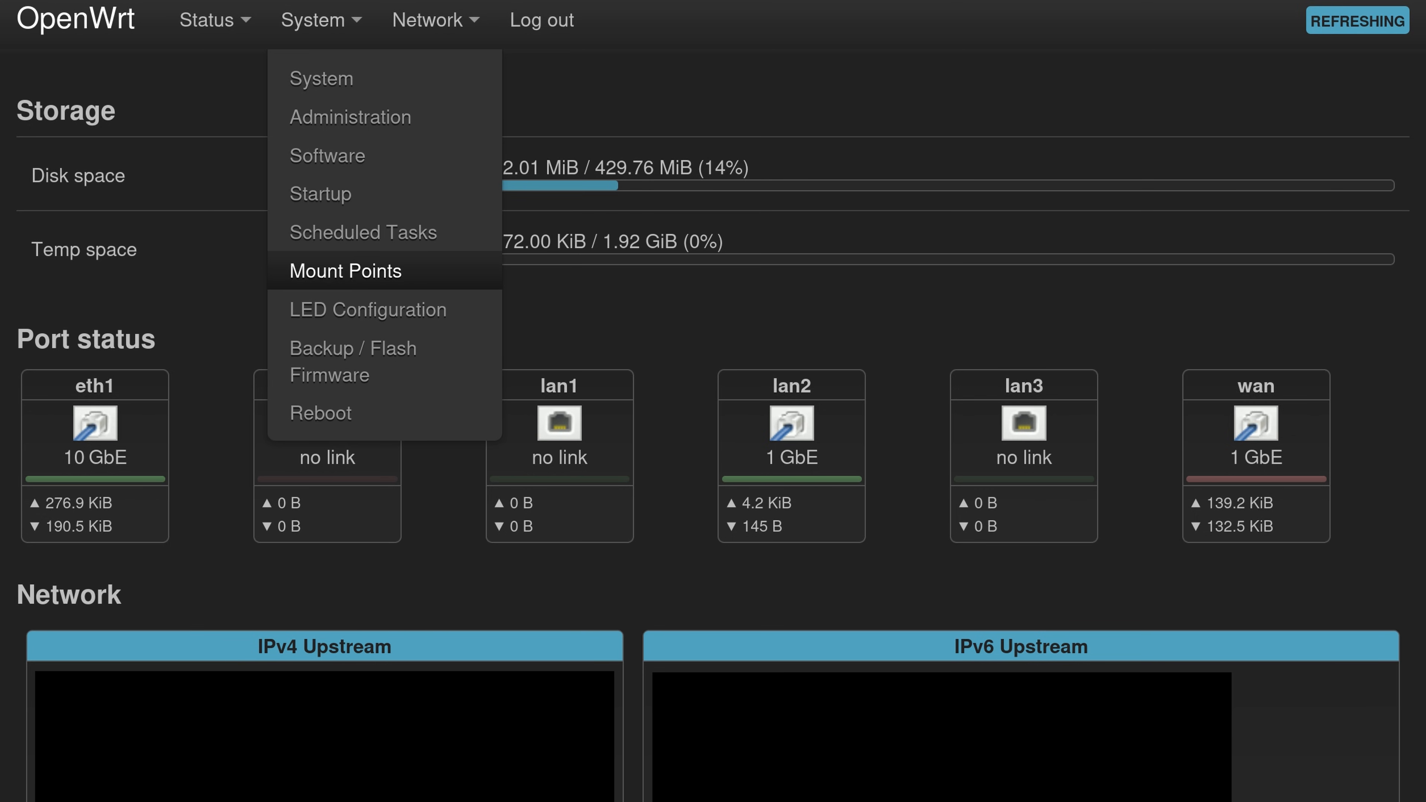
{"action": "left_click", "coordinate": [345, 271]}
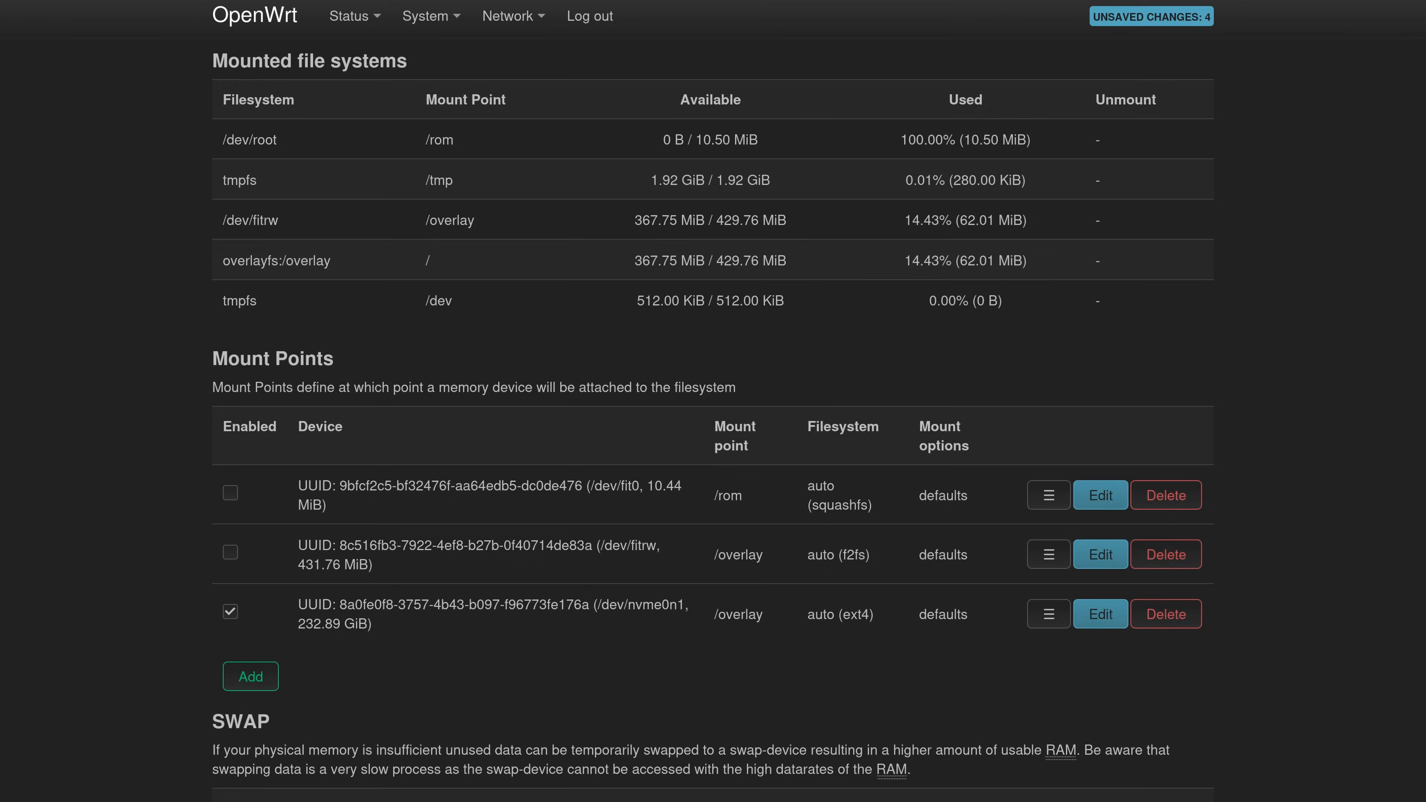
{"action": "left_click", "coordinate": [981, 737]}
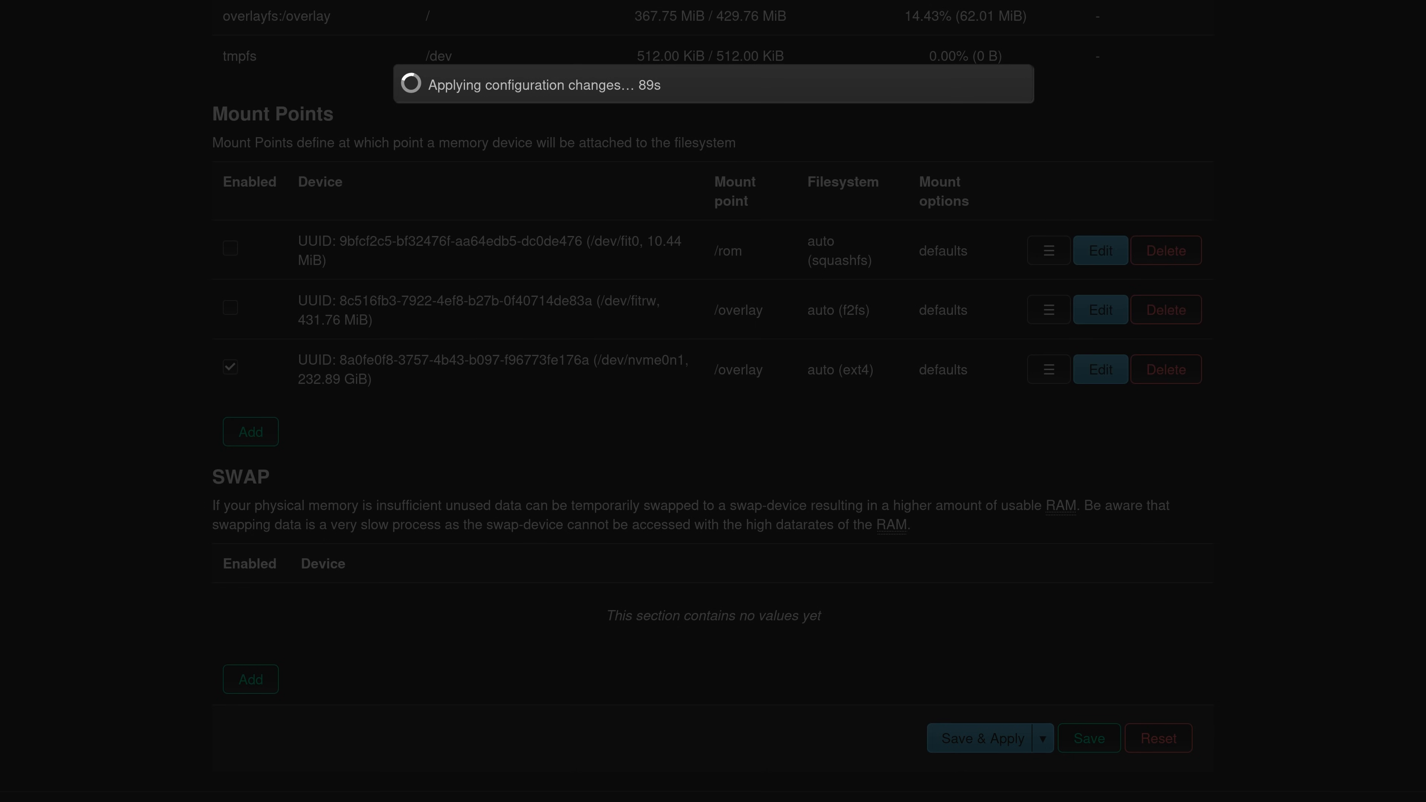
Step: Reboot the router from the System Reboot page
{"action": "left_click", "coordinate": [428, 16]}
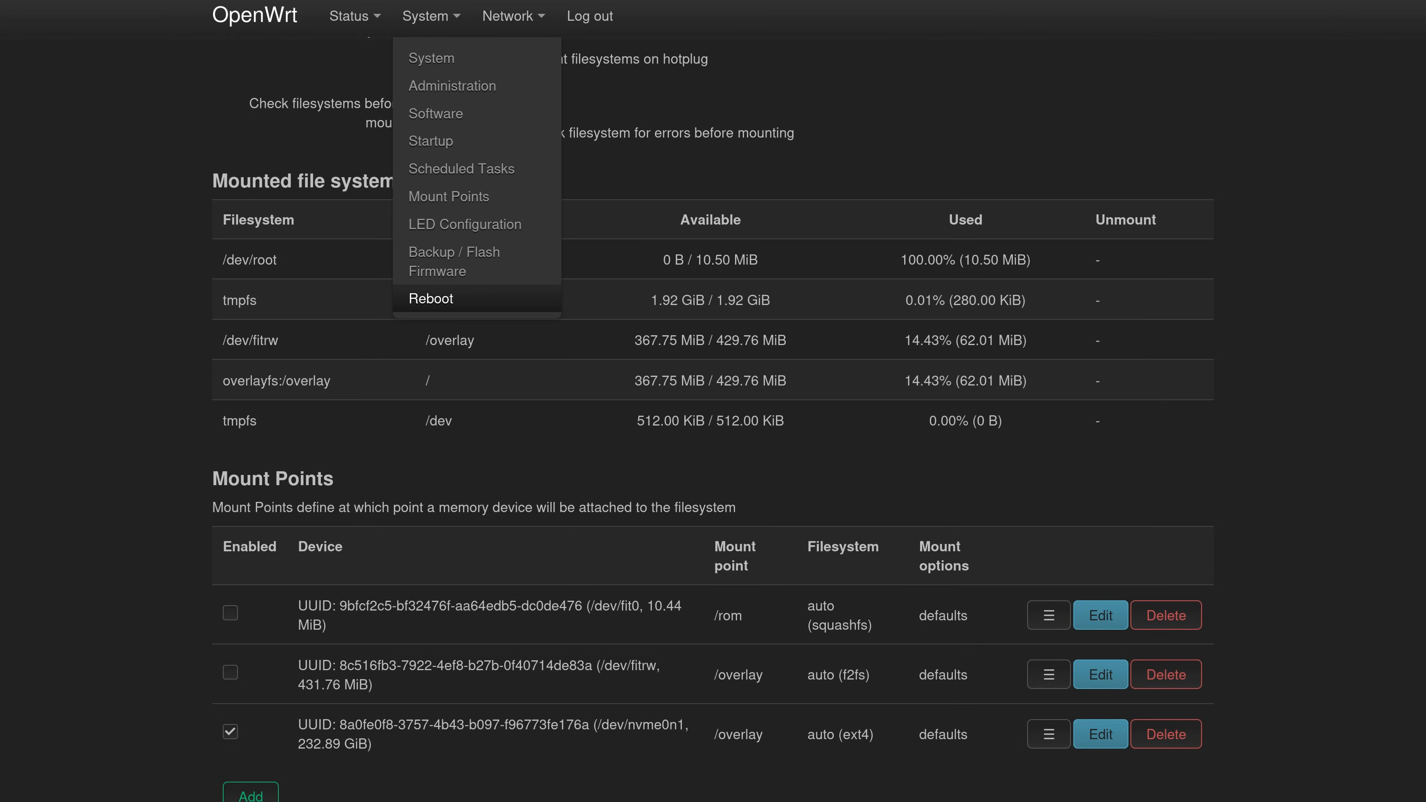
{"action": "left_click", "coordinate": [431, 298]}
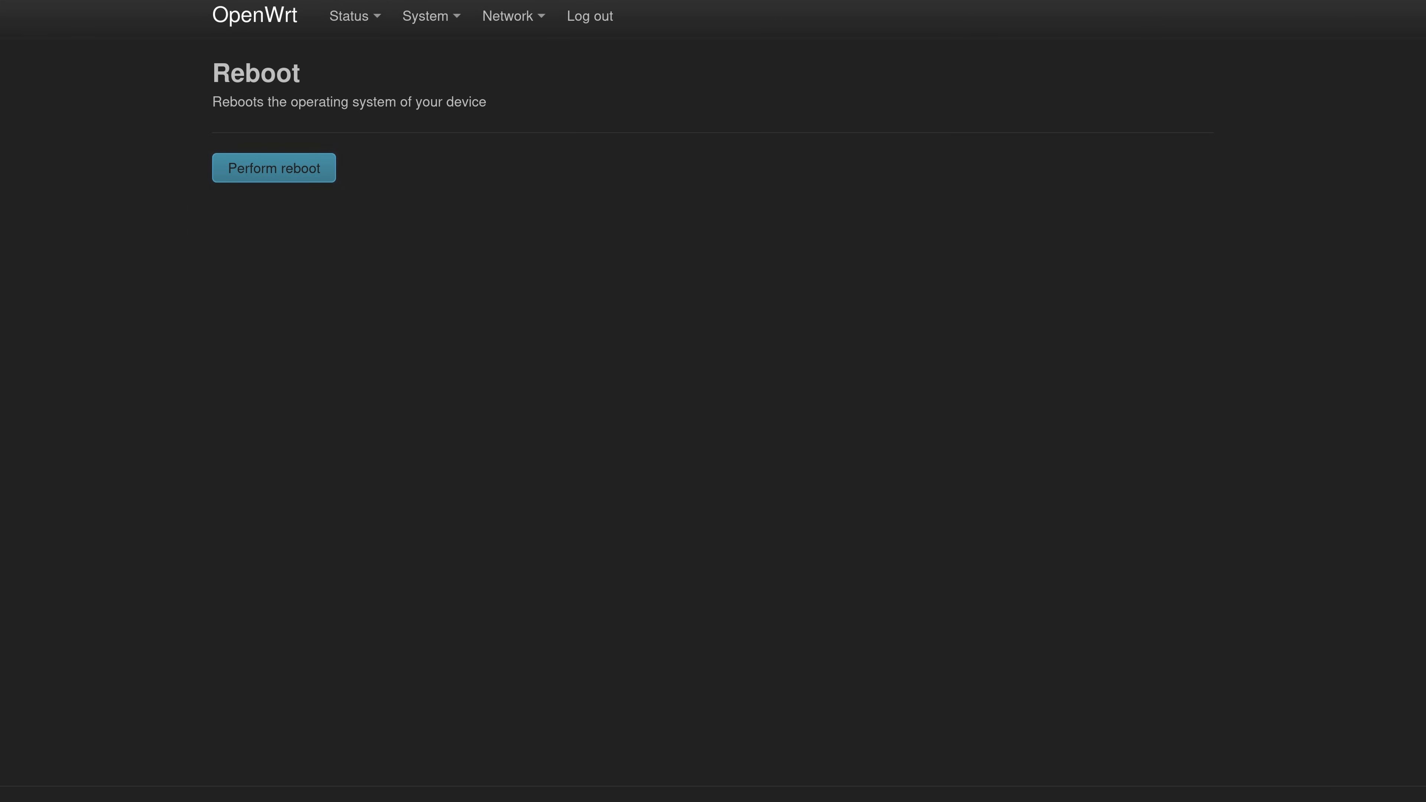
{"action": "left_click", "coordinate": [272, 167]}
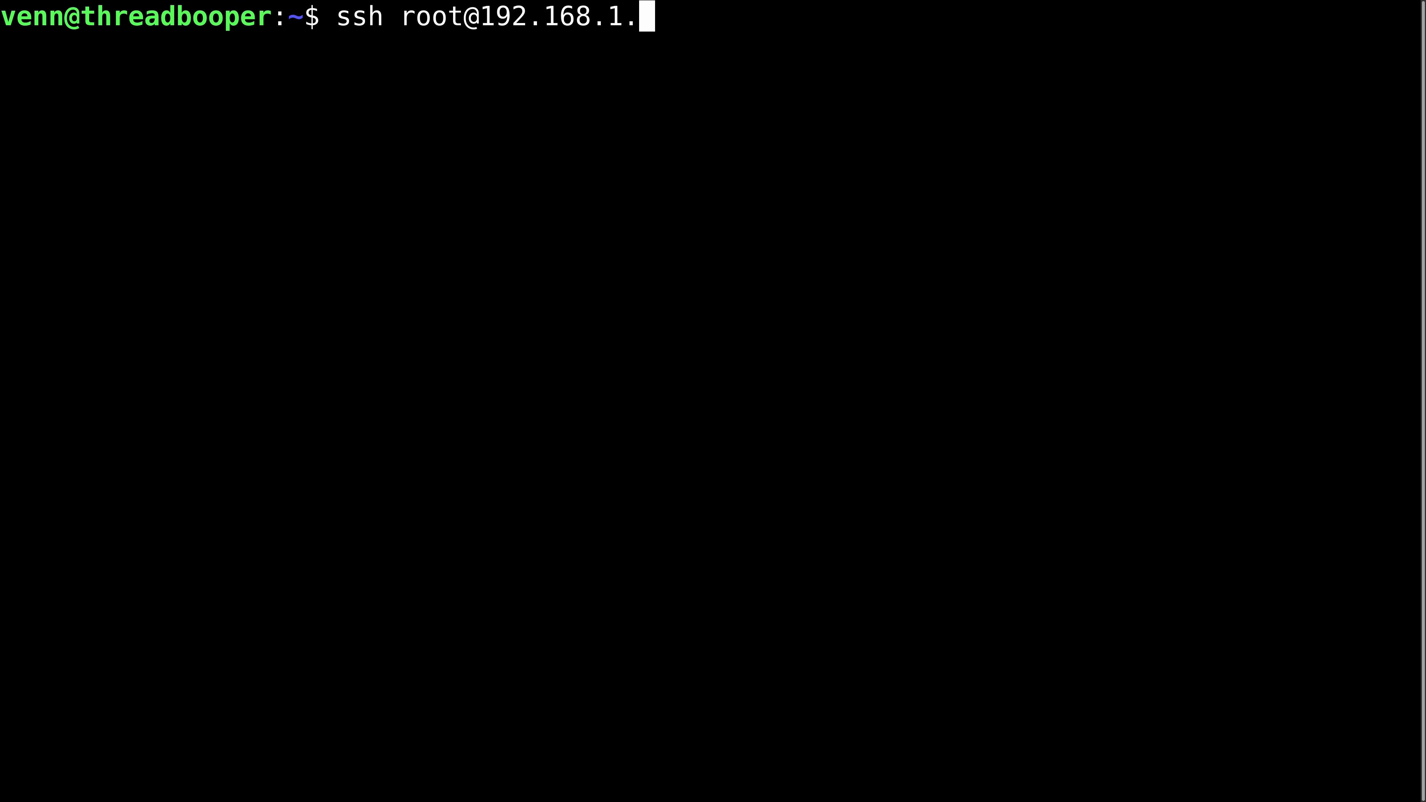
Step: Reconnect to the rebooted router over SSH as root at 192.168.1.1
{"action": "key", "text": "Return"}
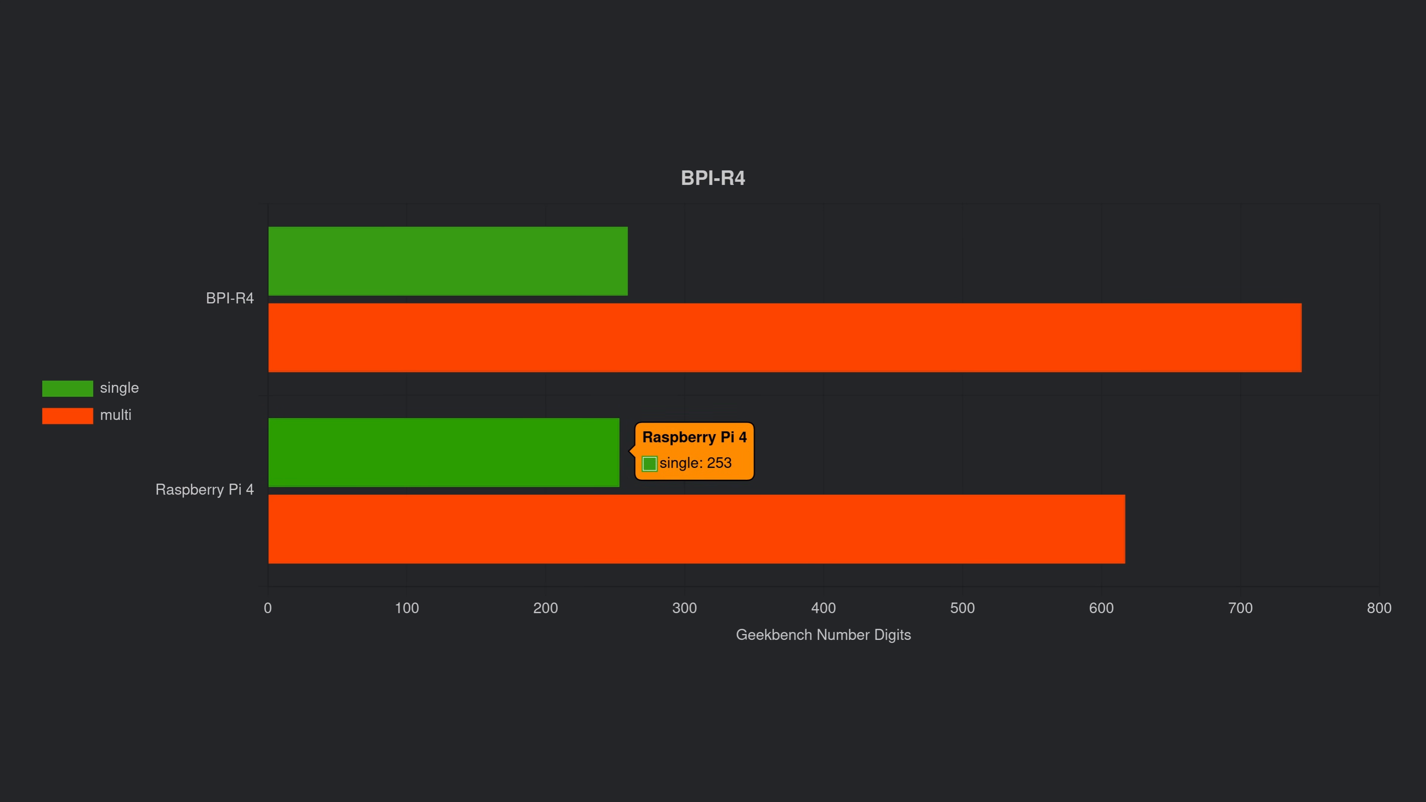
{"action": "mouse_move", "coordinate": [1000, 530]}
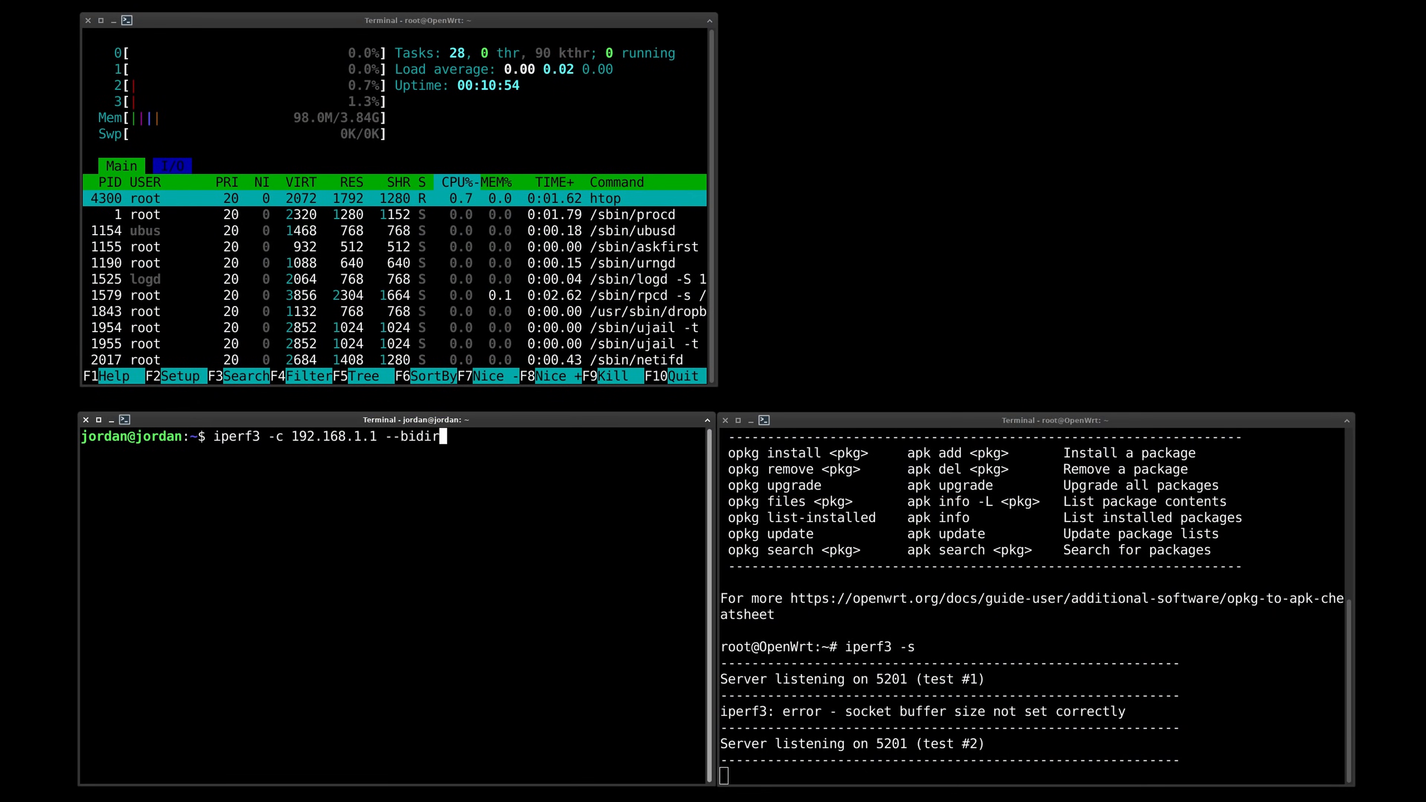
Step: Run a bidirectional iperf3 test against 192.168.1.1 with the router listening on port 5201
{"action": "key", "text": "Return"}
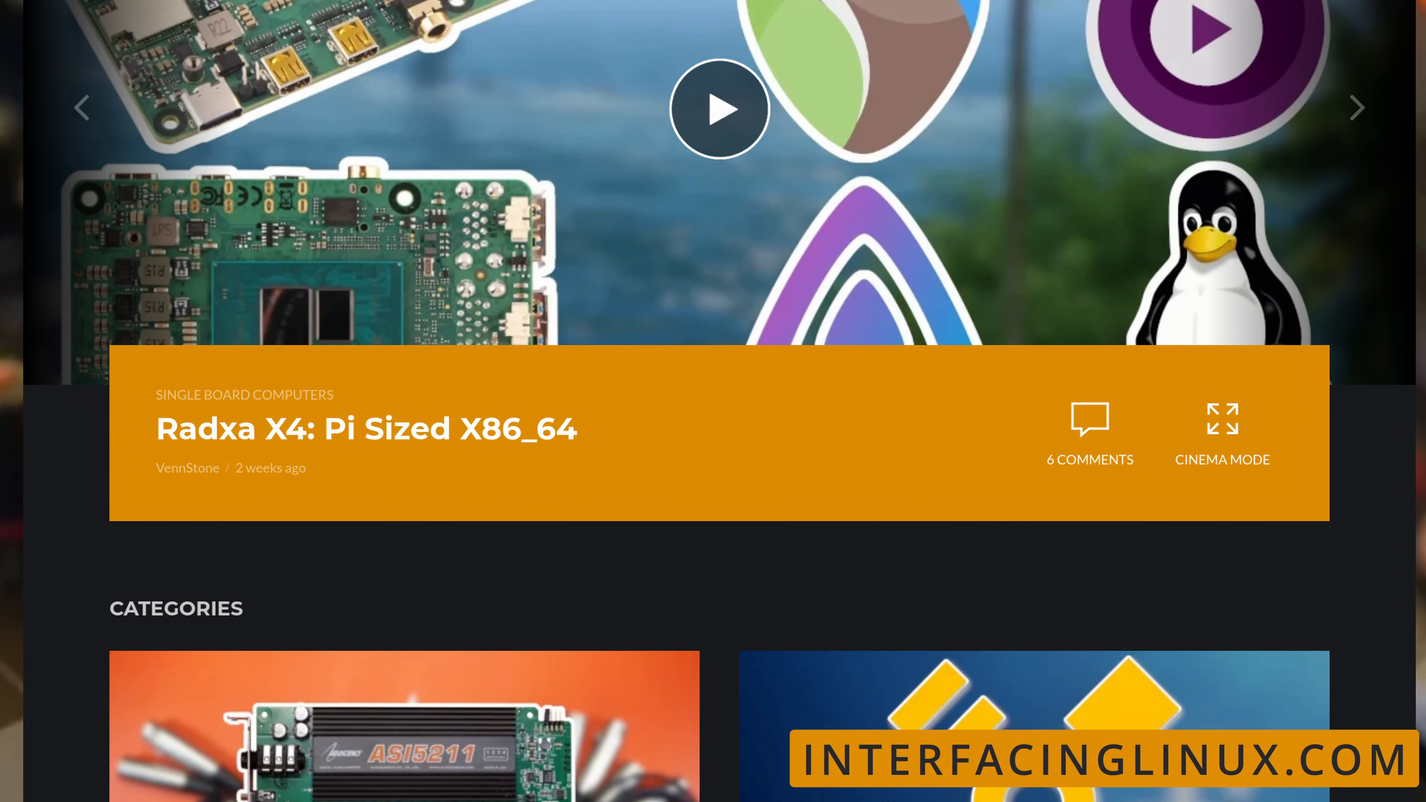
{"action": "scroll", "scroll_direction": "down", "scroll_amount": 3}
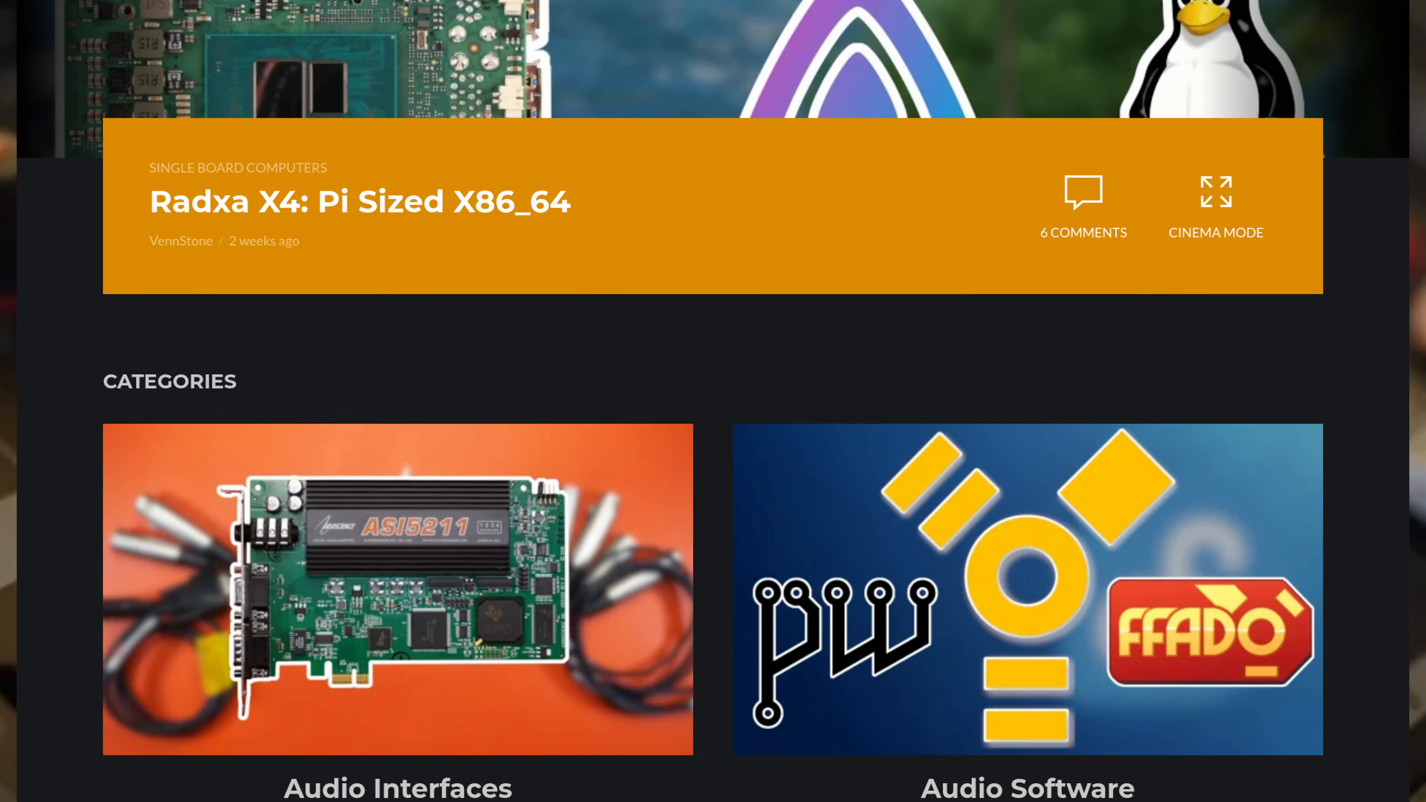